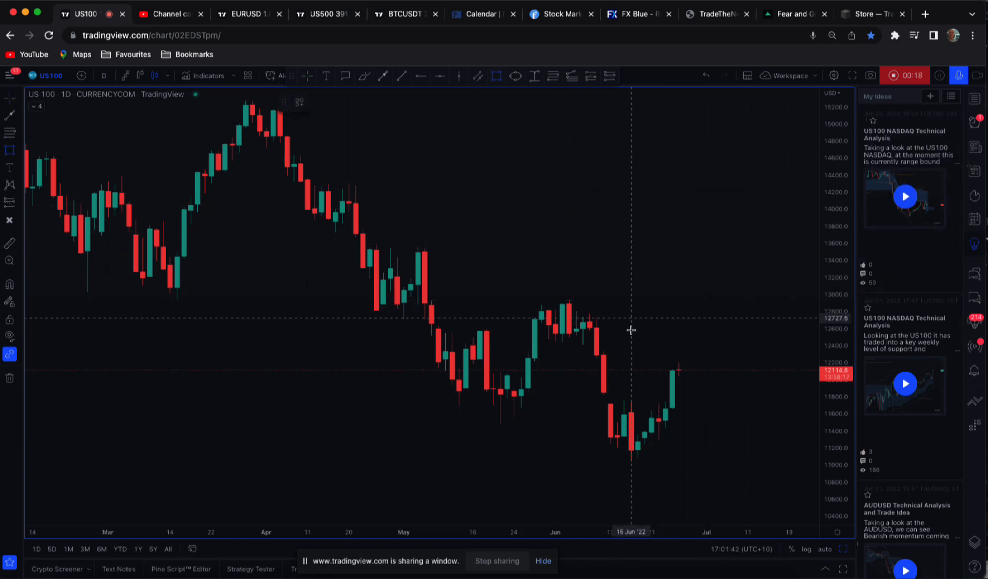
Circle the sharp mid-June drop with the brush and outline the top of that candle
drag(567, 331, 640, 429)
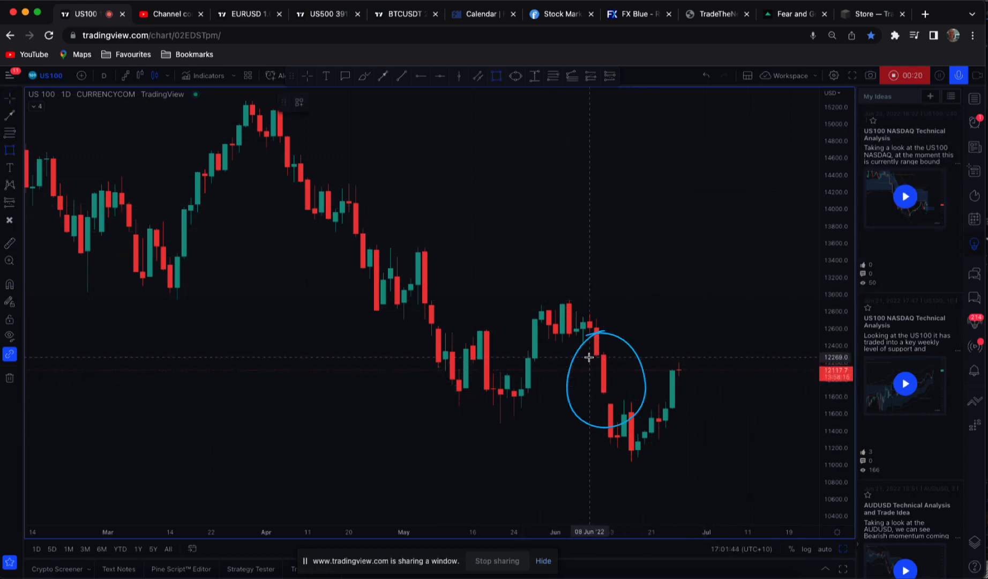
click(600, 384)
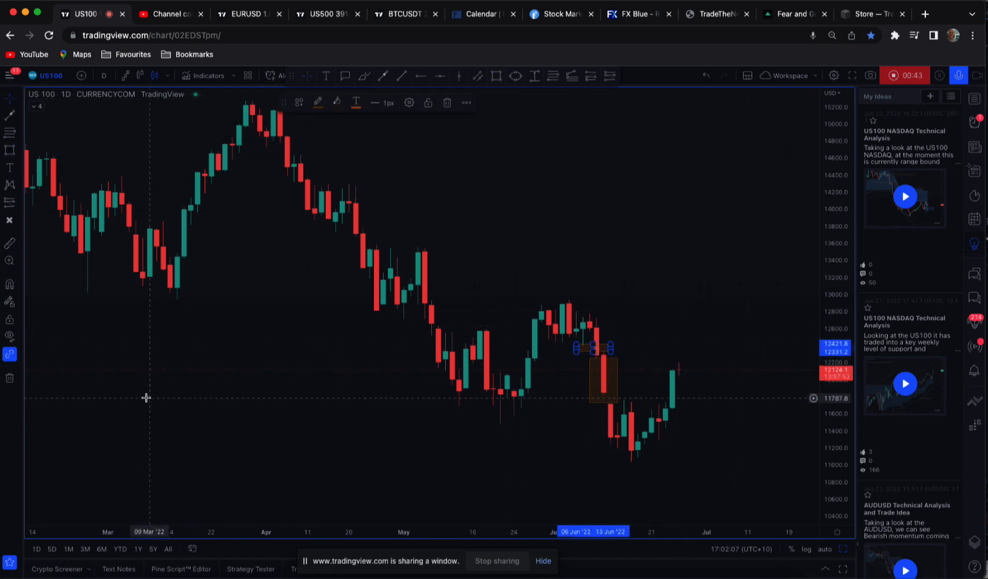
click(8, 99)
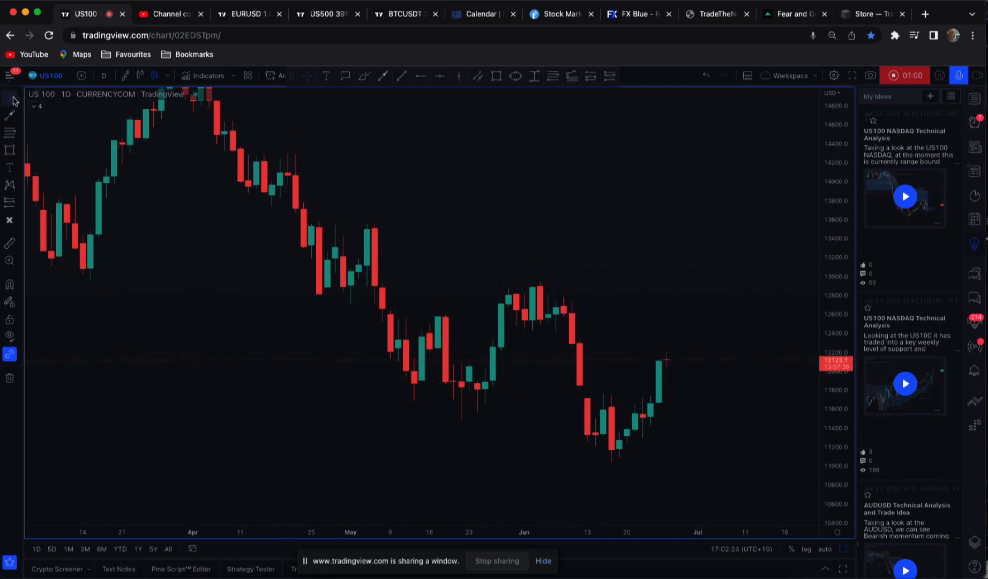
mouse_move(289, 149)
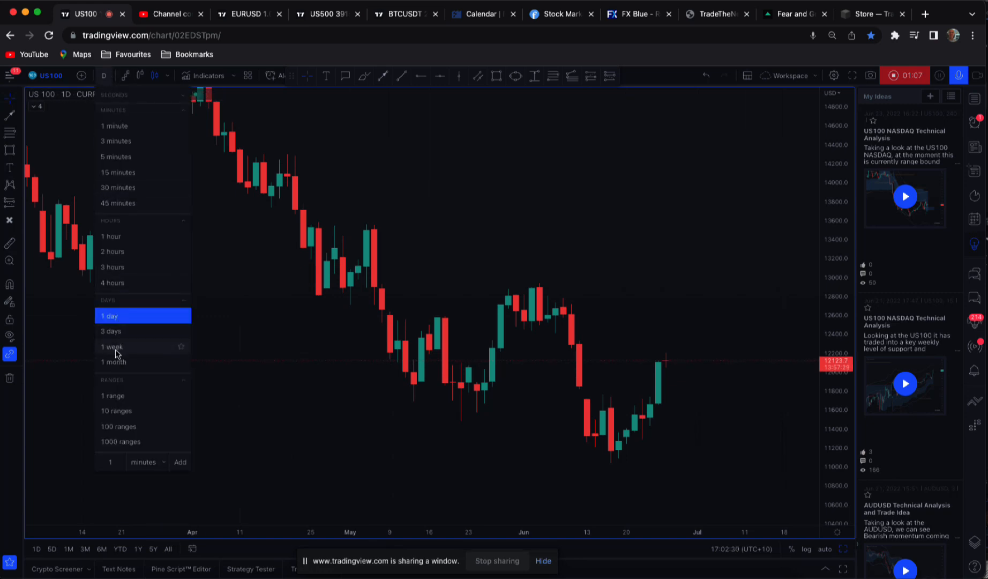
Switch to weekly candles and label a horizontal ray at the weekly open 'Lvl W Open'
click(112, 347)
text(Lvl W Open)
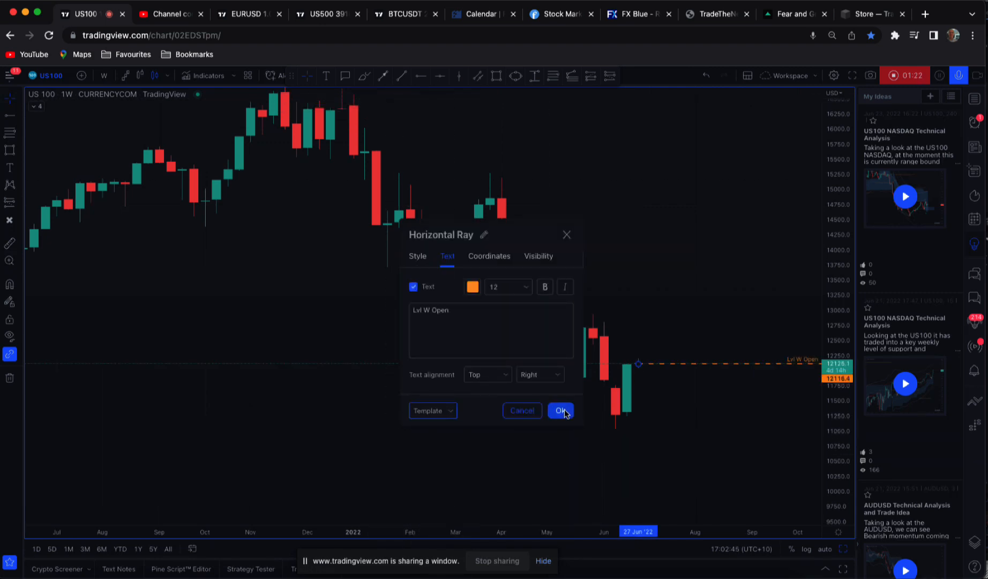
click(560, 411)
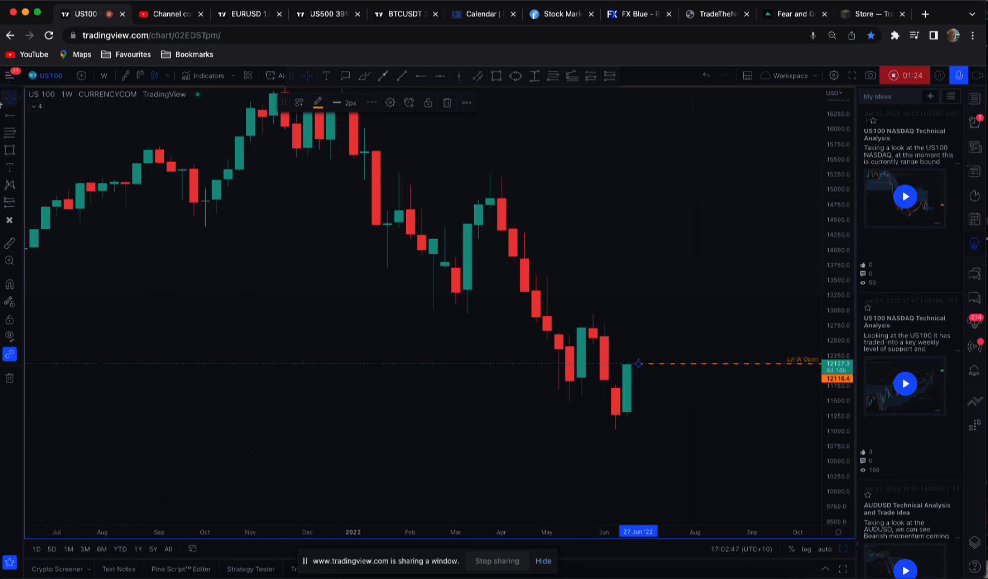
mouse_move(626, 211)
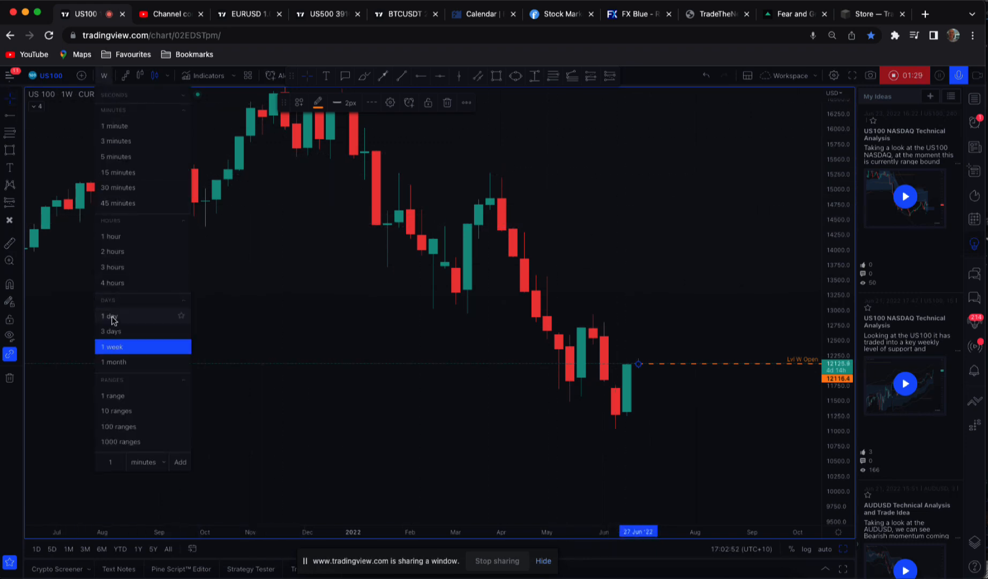
Return the chart to daily candles, keeping the Lvl W Open ray
click(109, 316)
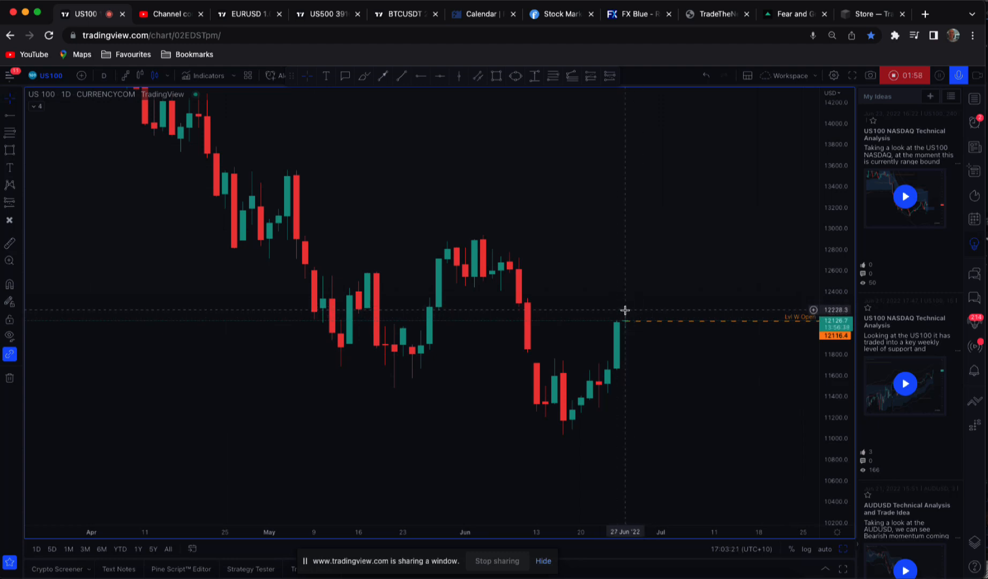
mouse_move(553, 225)
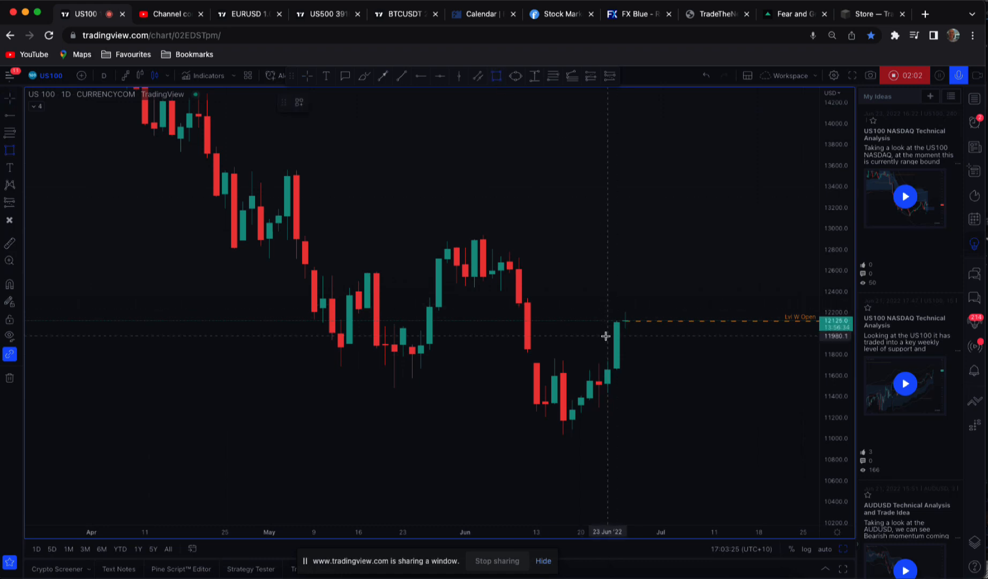
Draw a rectangle over the gap beside the latest candle and label it 'Gap'
drag(614, 325, 665, 361)
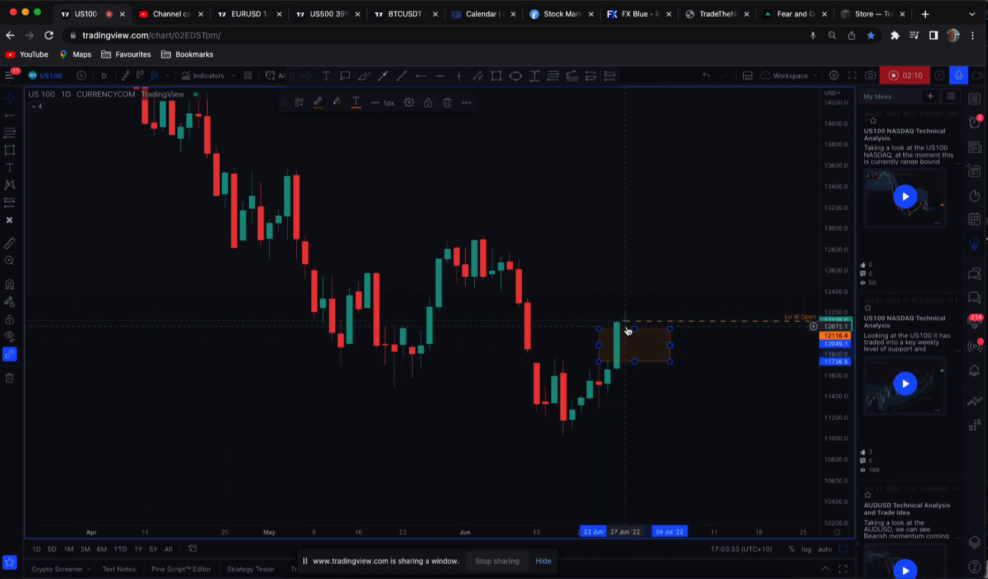
drag(628, 331, 628, 349)
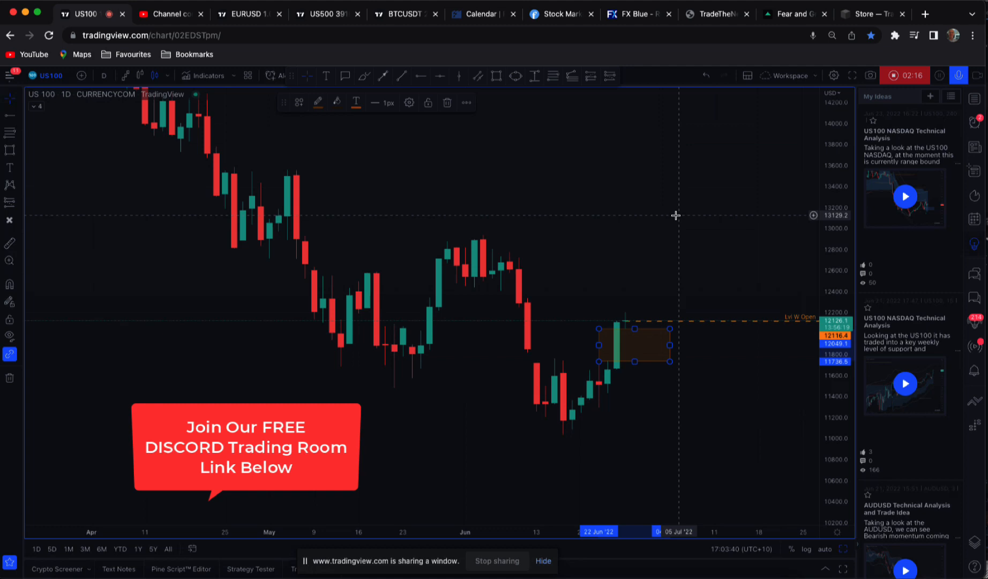
mouse_move(842, 200)
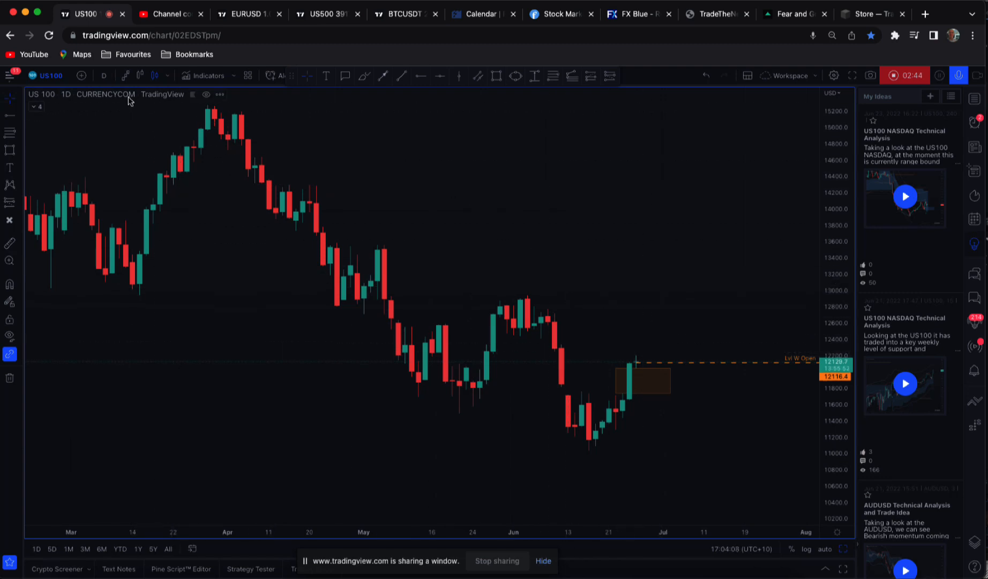
mouse_move(378, 228)
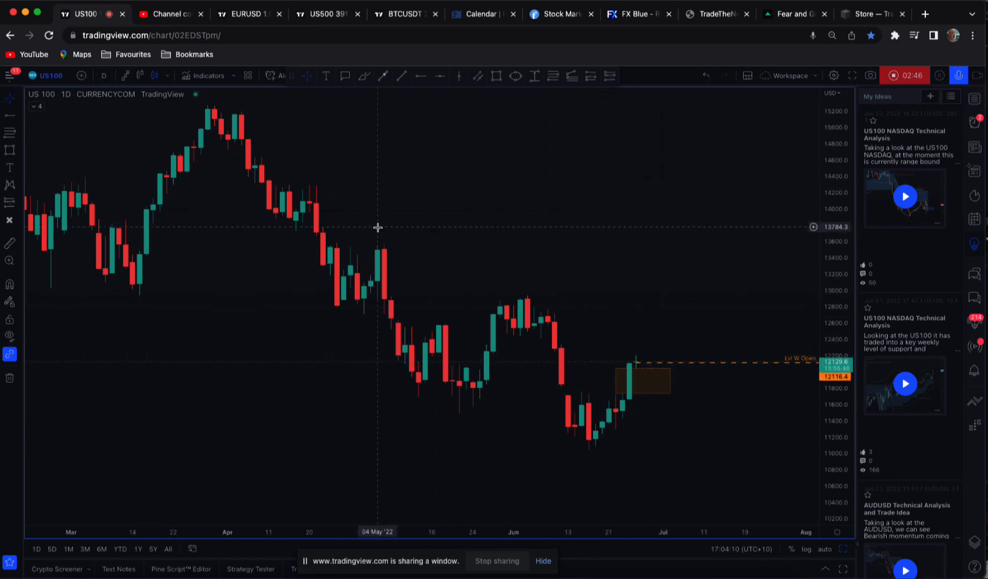
mouse_move(647, 385)
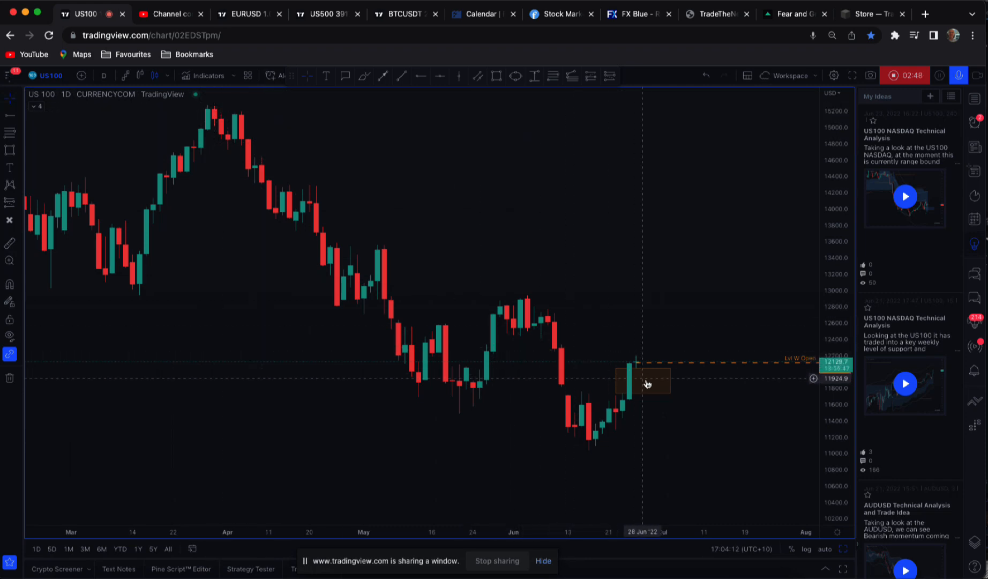
double_click(645, 382)
text(Gap)
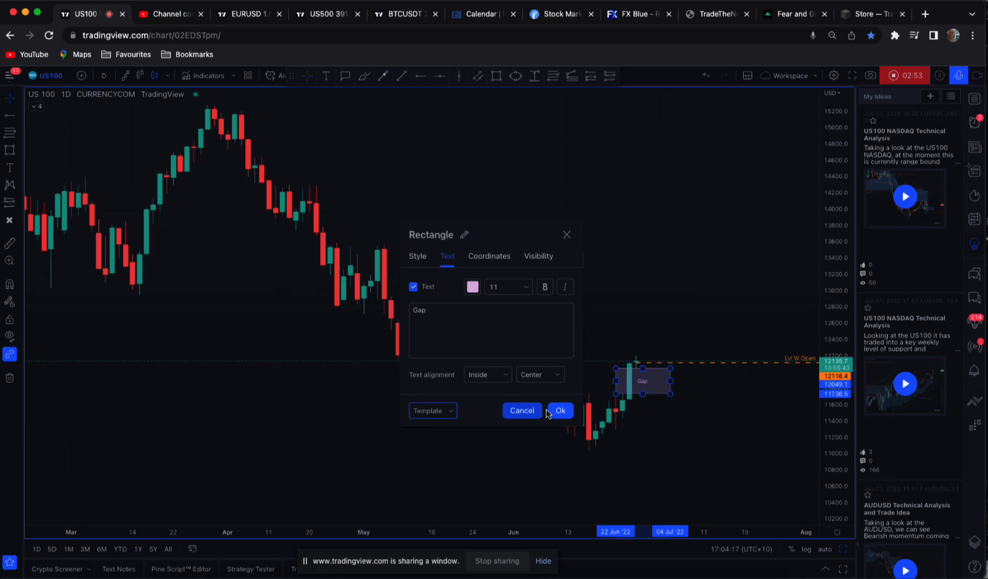
click(560, 410)
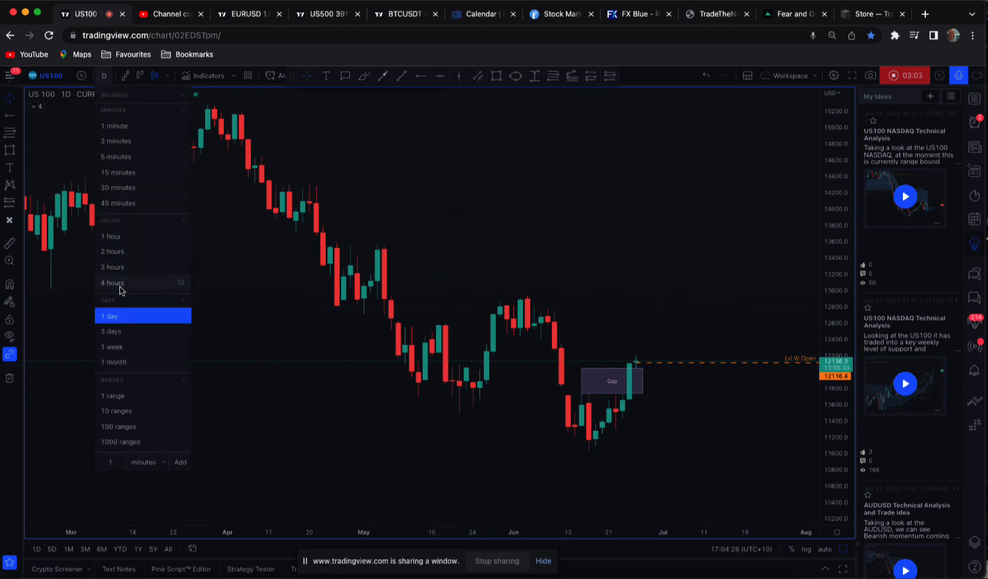
Switch to 4-hour candles and box the ~12,300 zone where the 10 June drop began
click(112, 283)
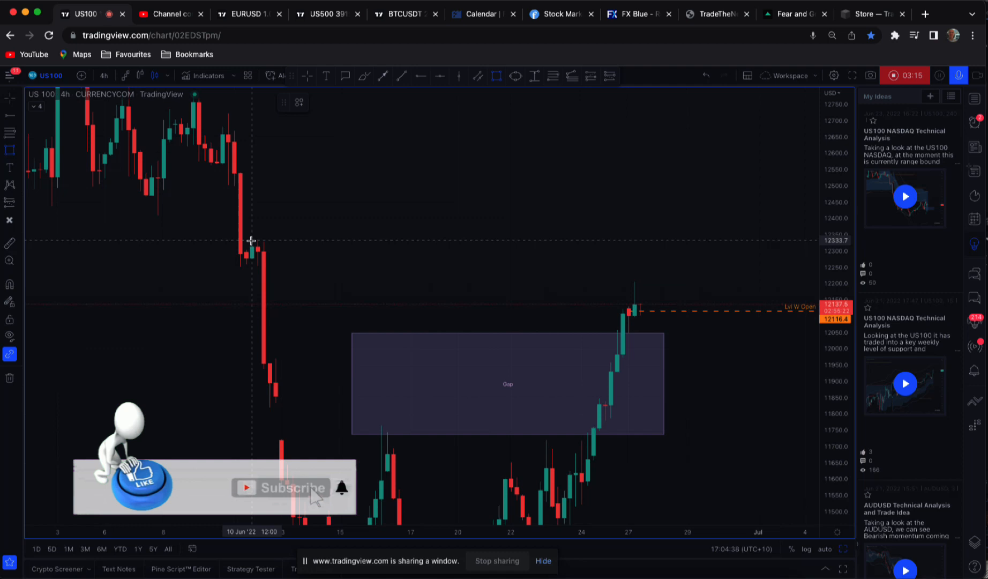
drag(251, 240, 734, 263)
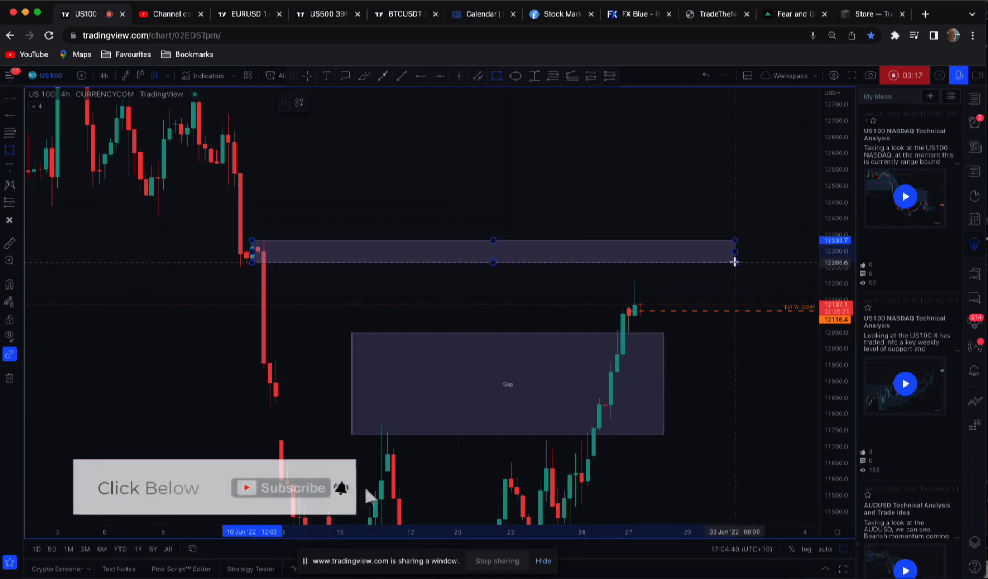
drag(733, 261, 703, 262)
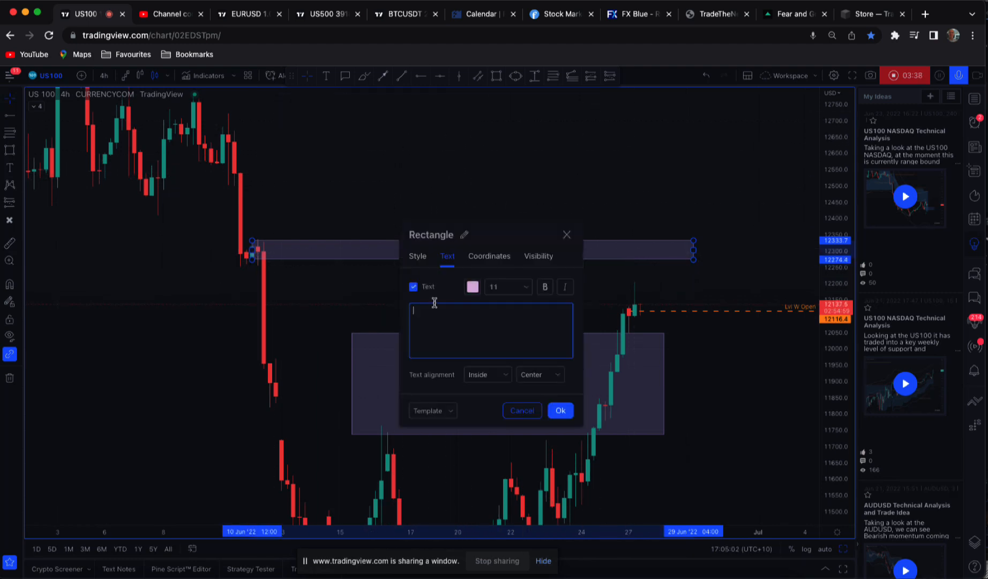
Apply the 4H Resistance template to the zone box, giving it the orange label
click(433, 410)
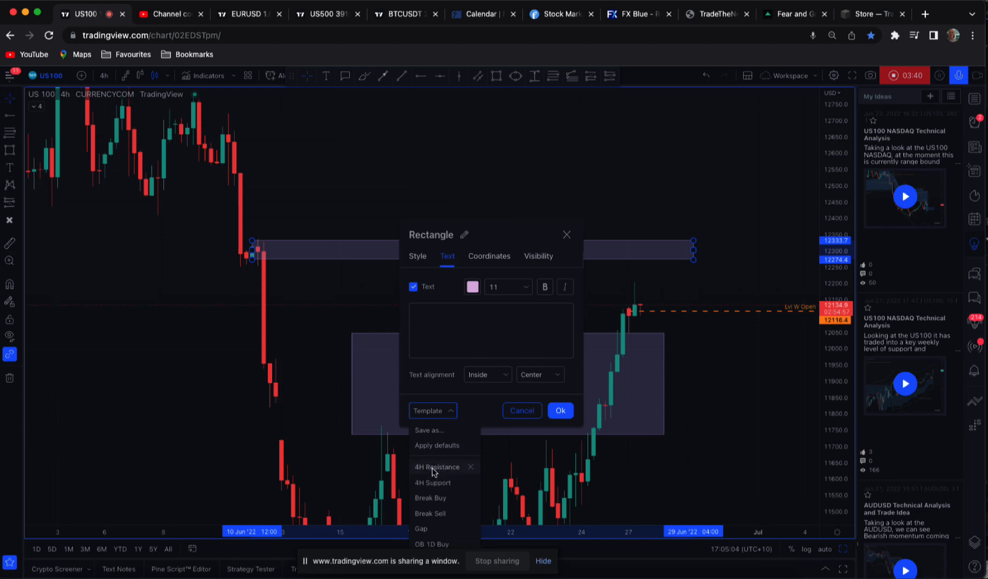
click(437, 467)
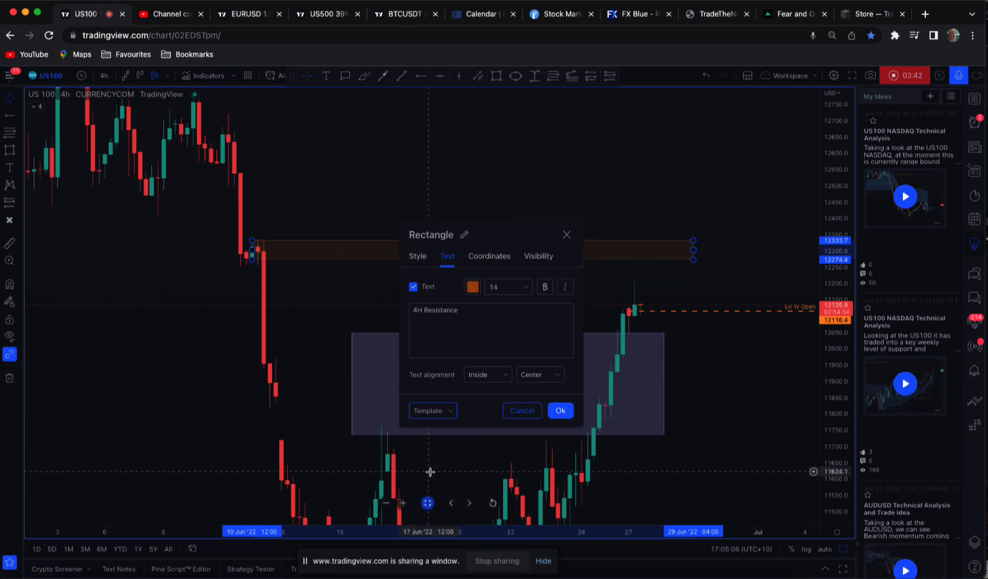
click(560, 411)
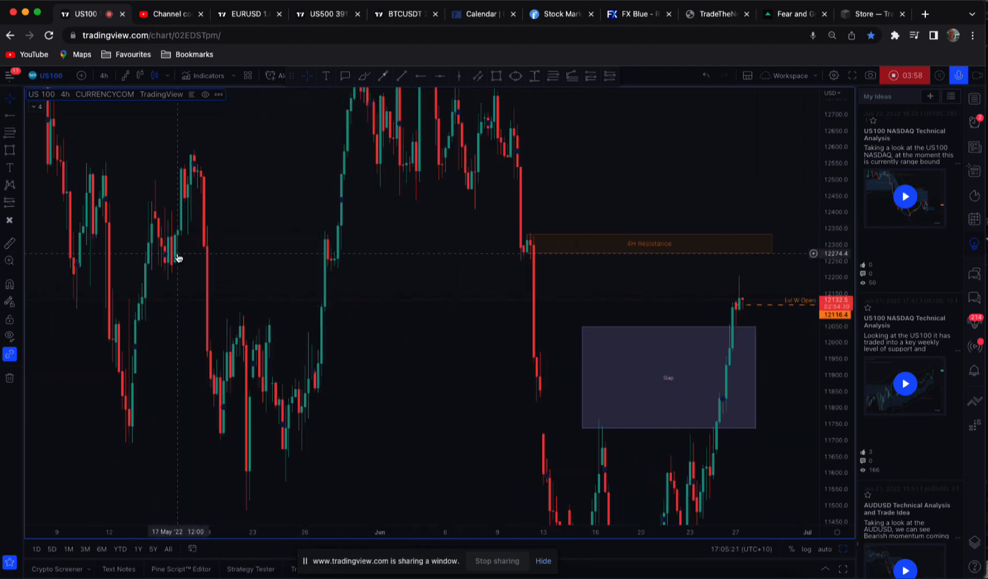
mouse_move(129, 255)
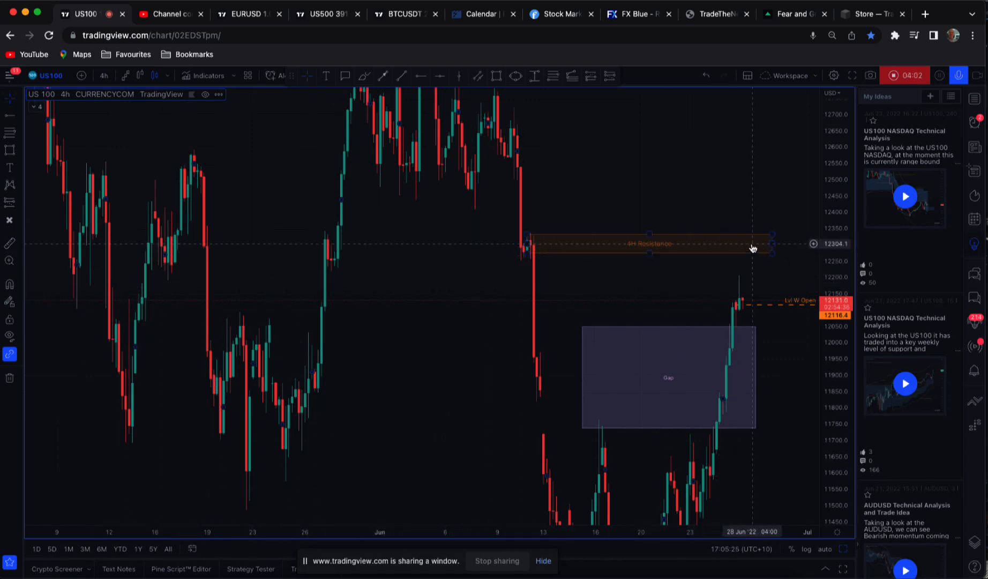
mouse_move(243, 322)
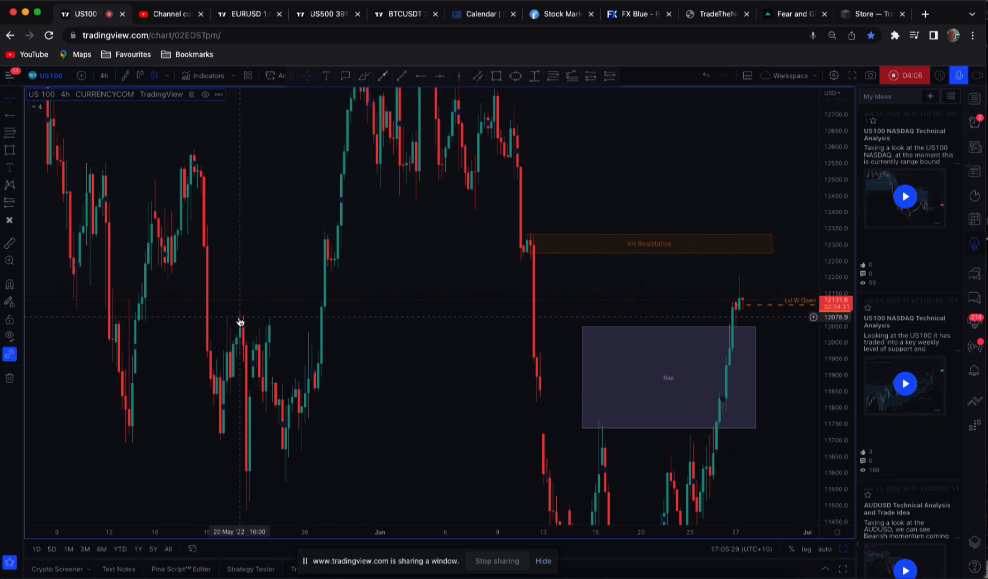
mouse_move(249, 315)
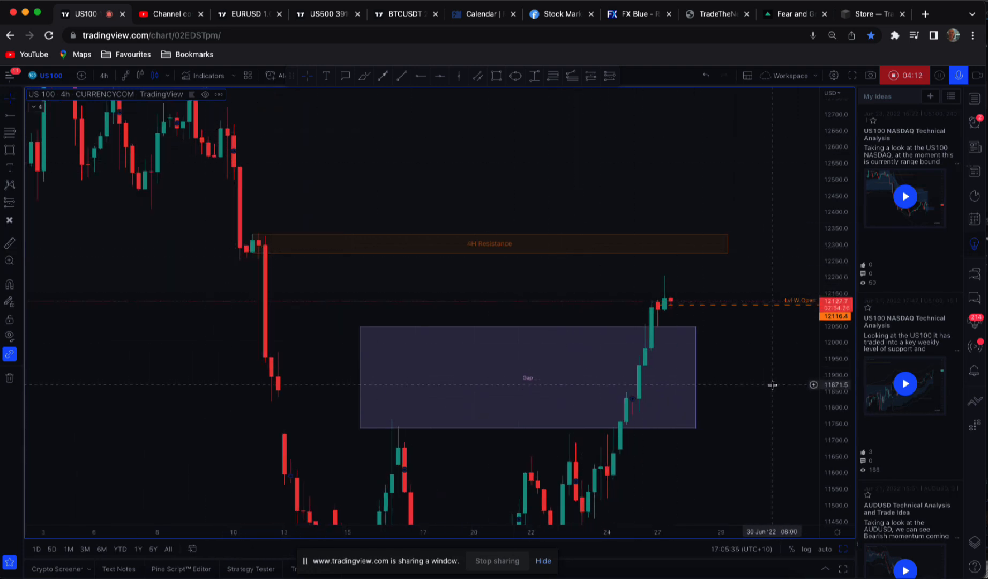
Switch the chart to 30-minute candles focused on the rally out of the Gap zone
click(103, 75)
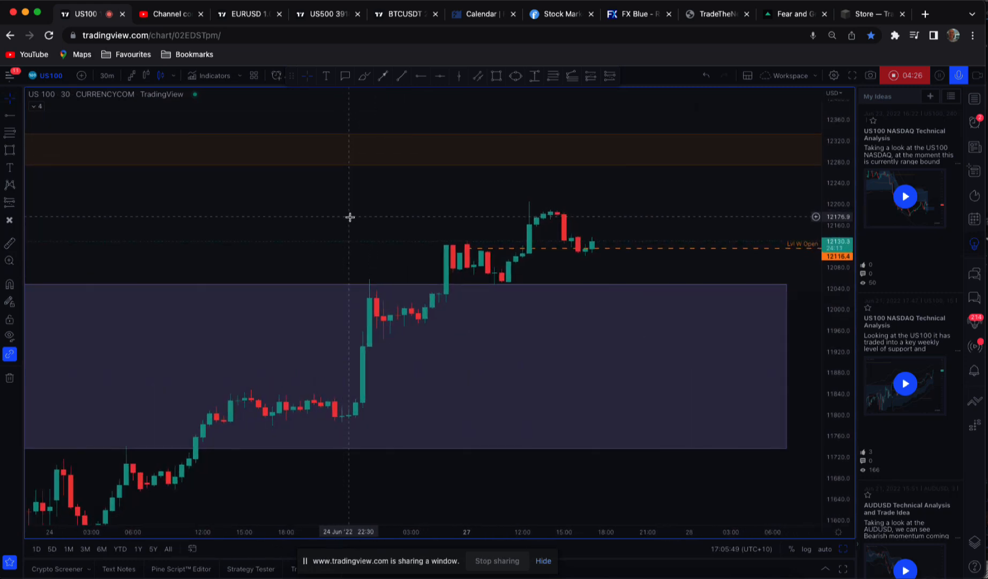
mouse_move(758, 381)
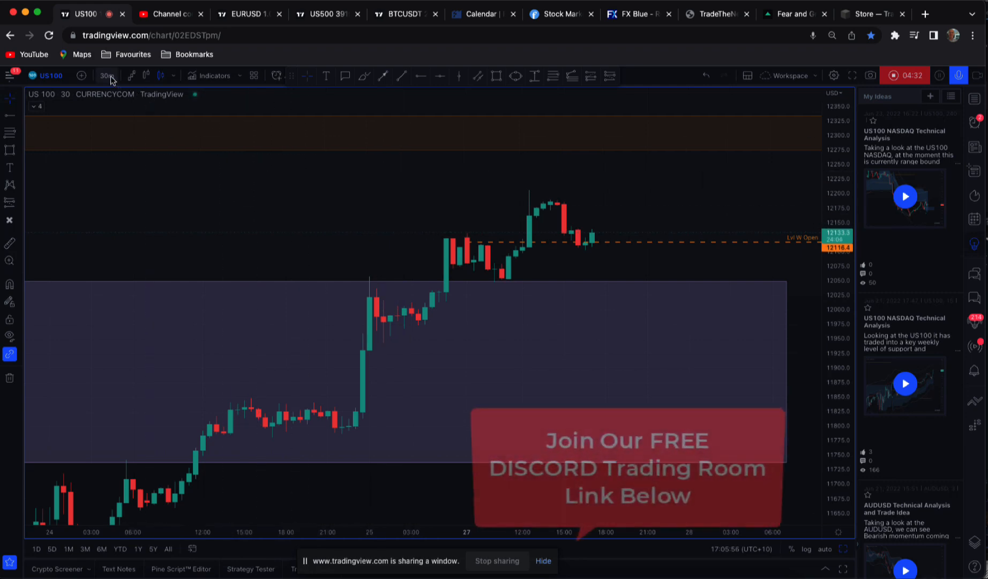
Switch to 15-minute candles and box the recent range from its lows to its highs
click(107, 75)
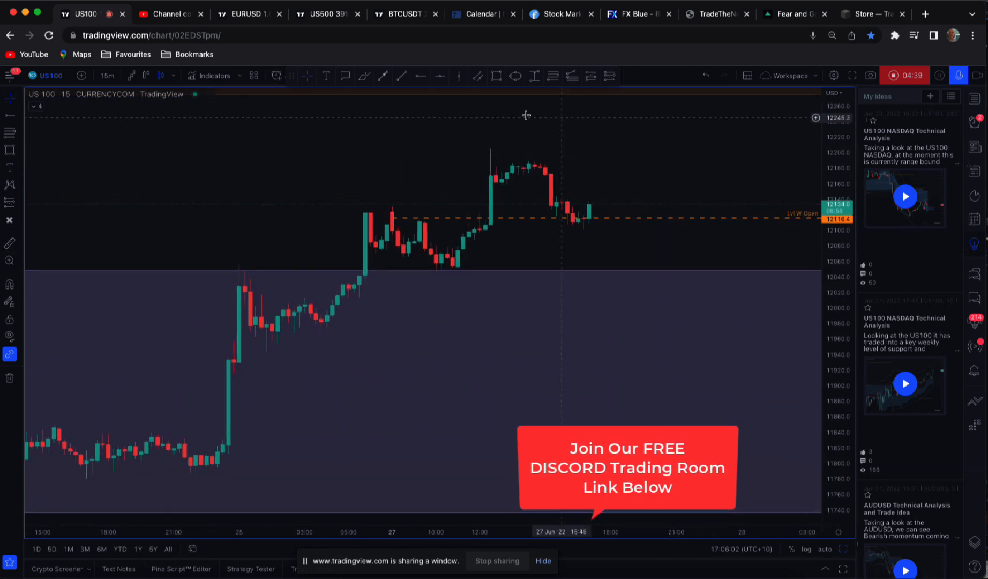
drag(310, 146, 680, 271)
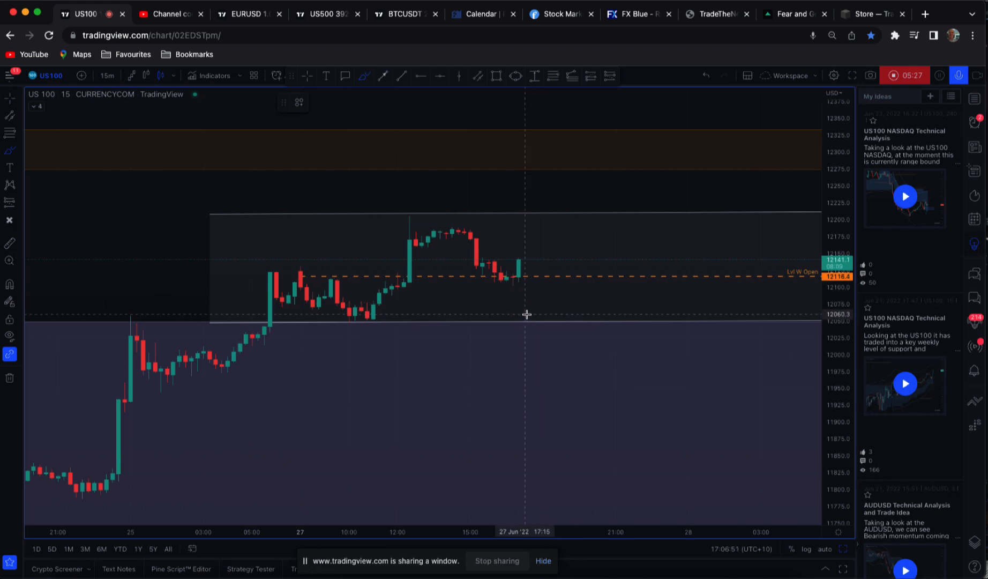
Freehand-sketch price chopping inside the range and then dropping below its bottom
drag(527, 309, 623, 277)
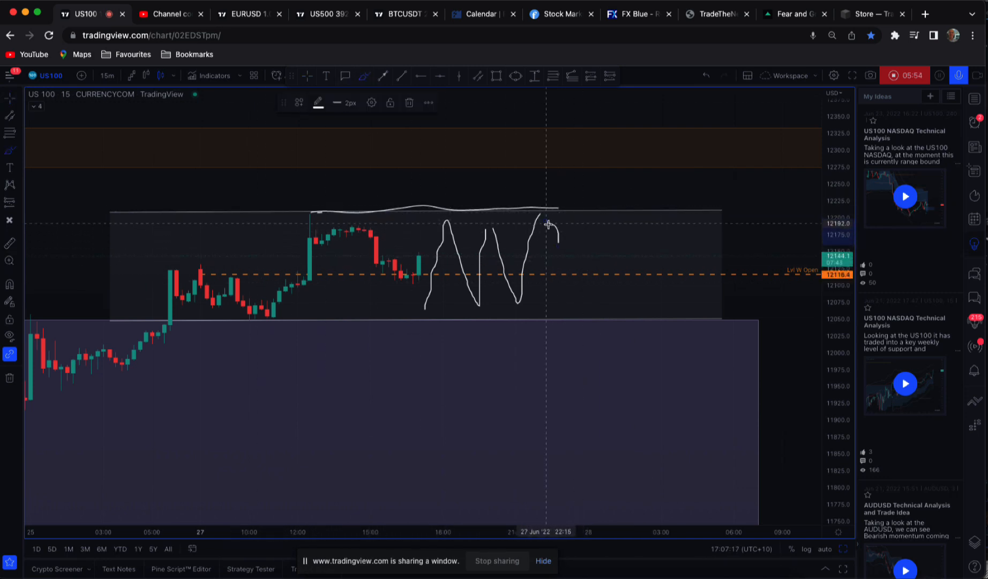
drag(550, 221, 602, 372)
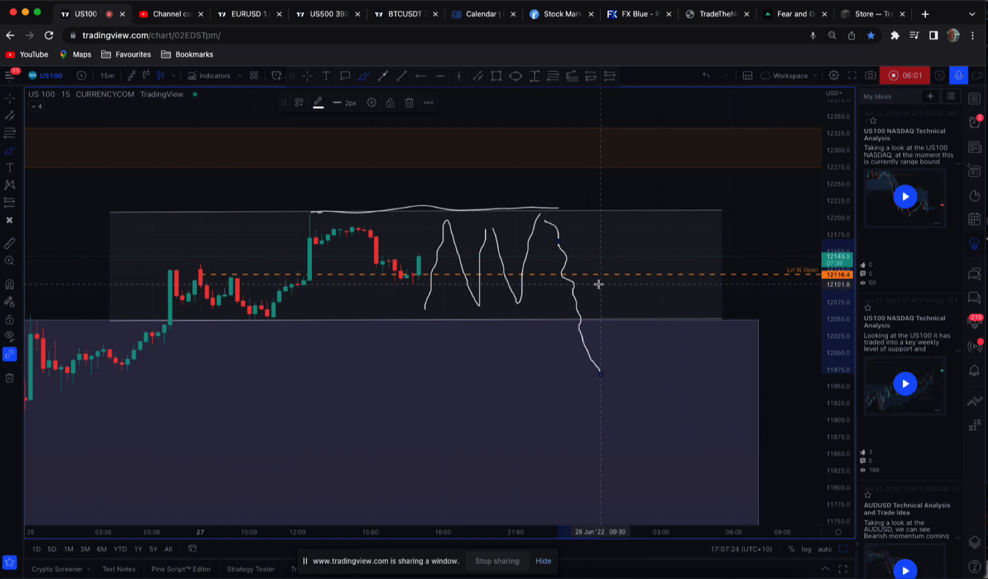
mouse_move(588, 355)
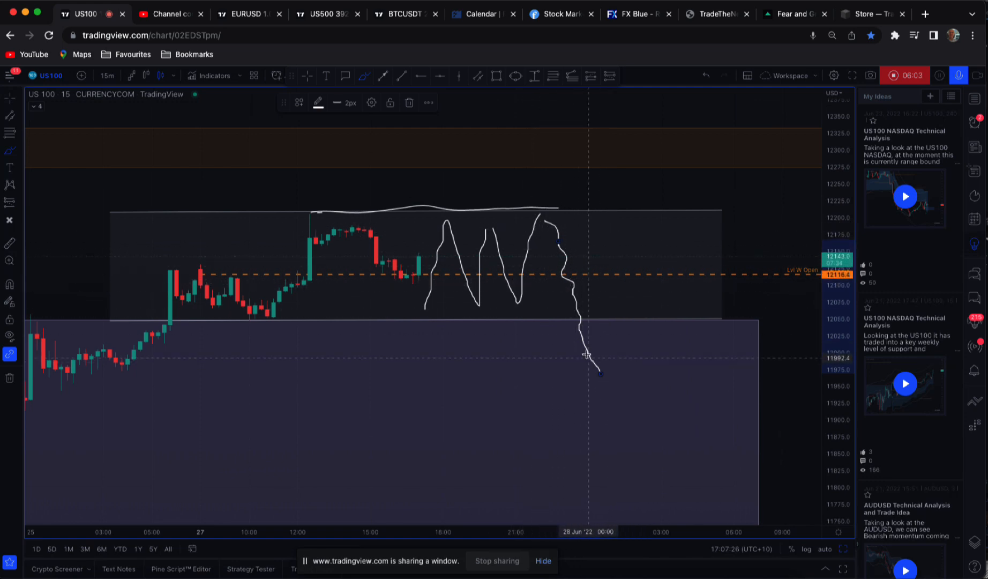
mouse_move(527, 336)
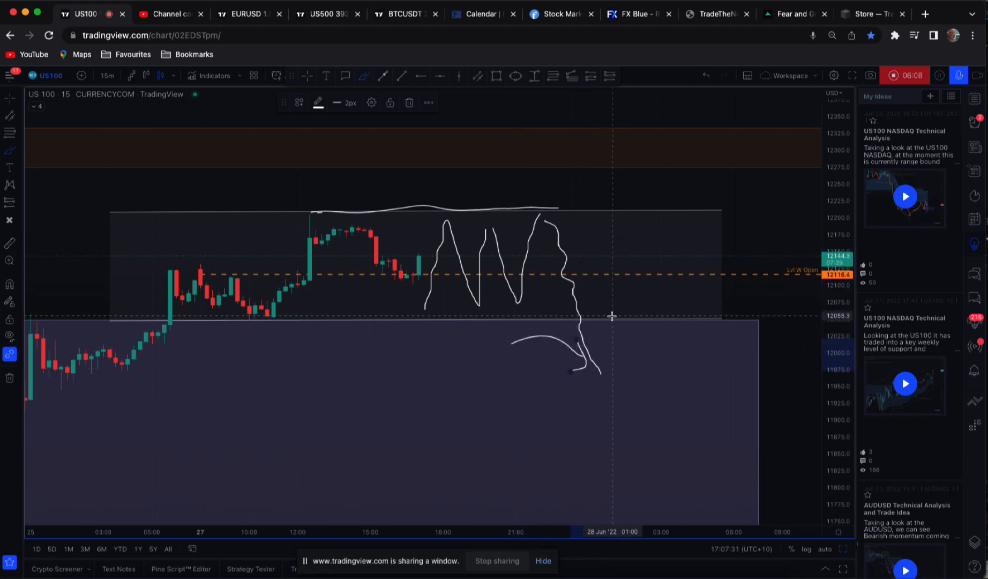
mouse_move(353, 199)
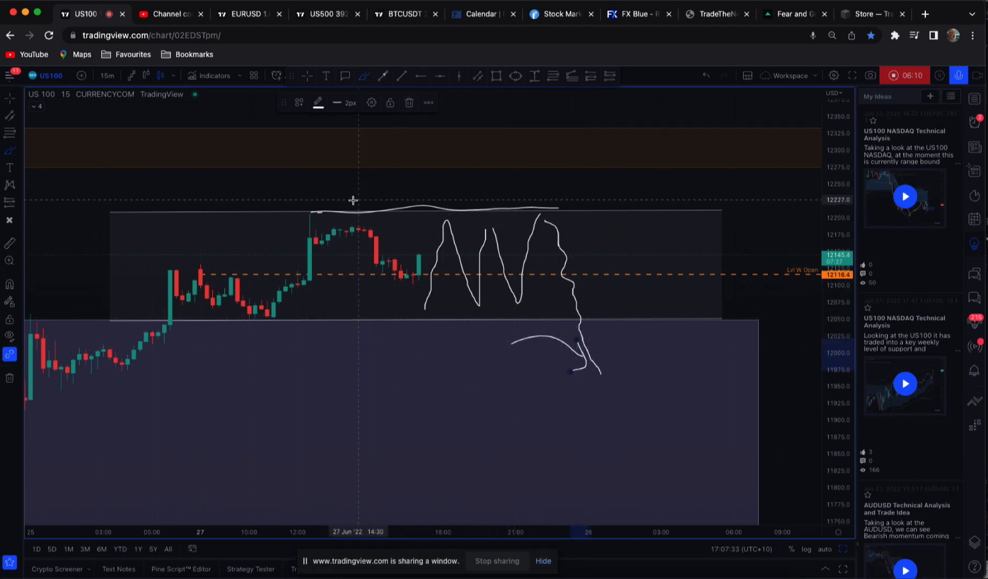
Brush wavy liquidity lines and '$$$' above the range high and sketch further swings
drag(346, 188, 592, 189)
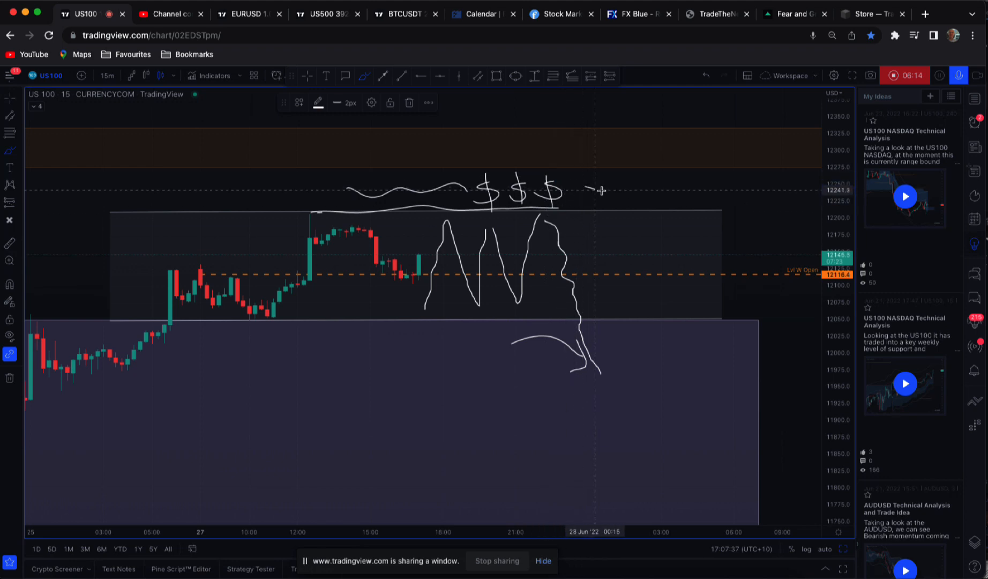
drag(587, 188, 719, 186)
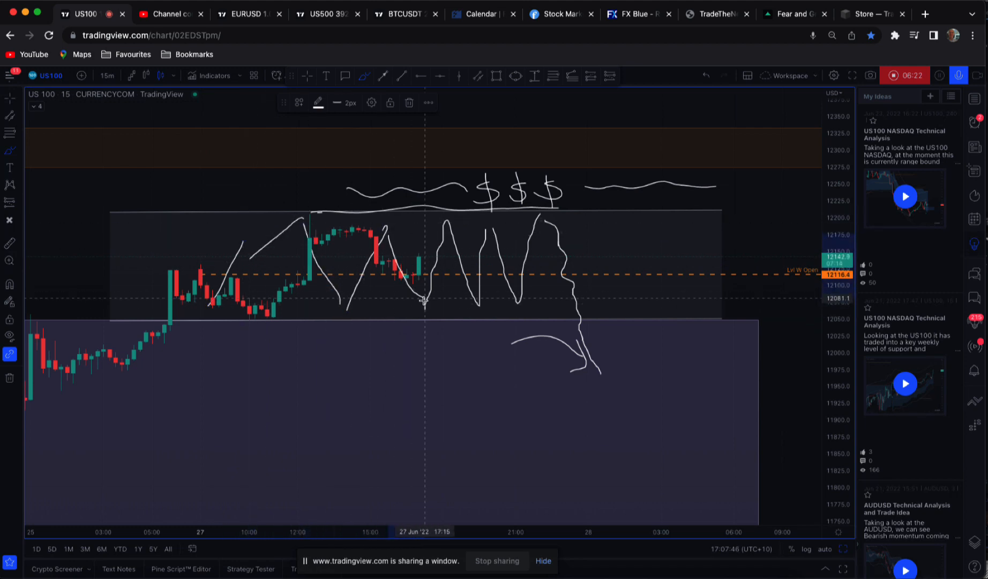
mouse_move(502, 172)
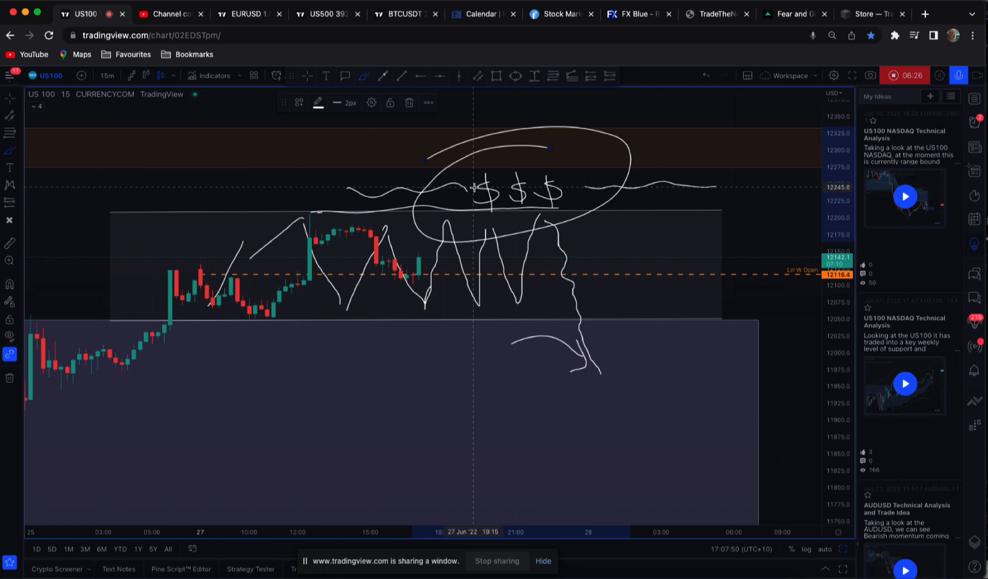
mouse_move(509, 197)
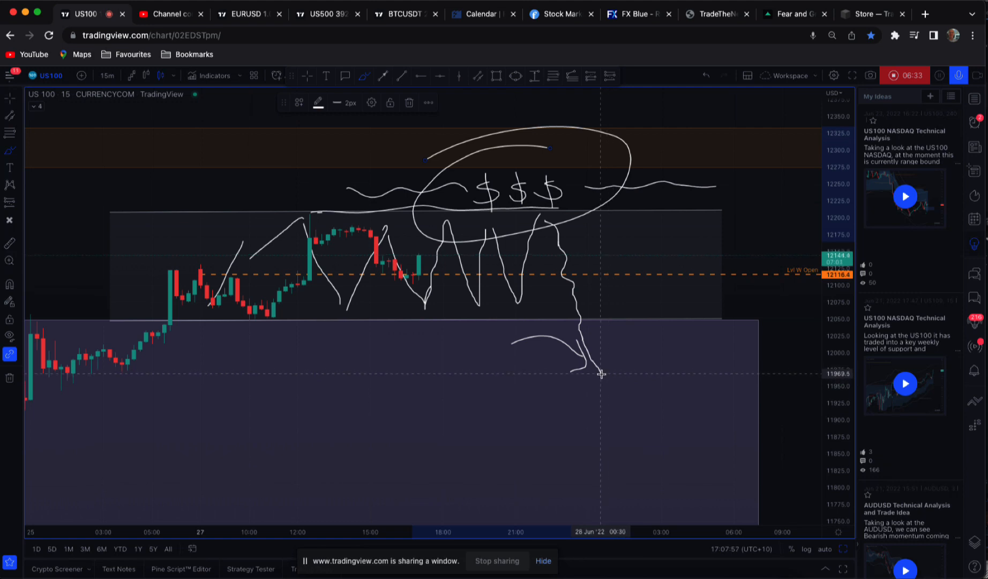
mouse_move(607, 376)
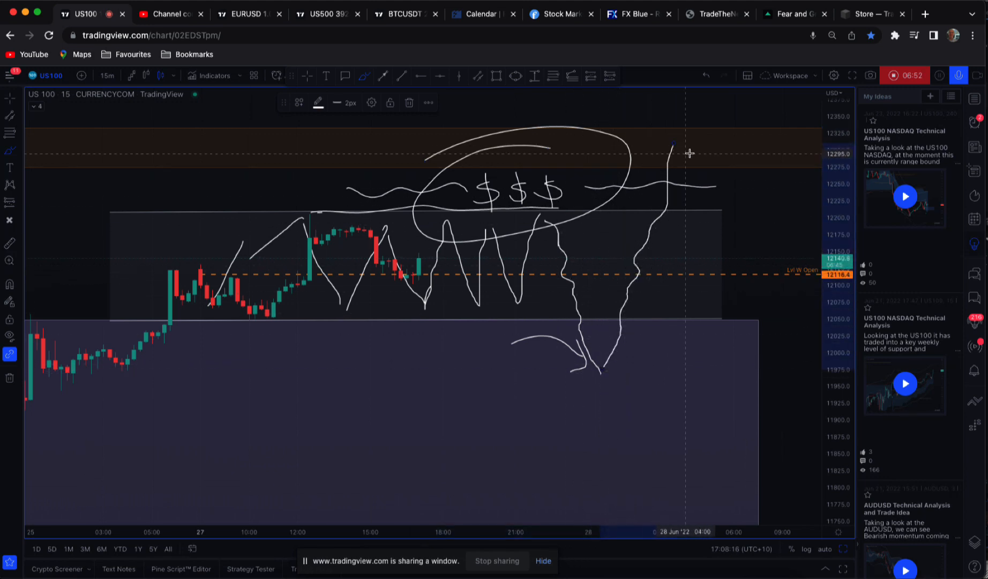
Brush-sketch price dropping back from the orange resistance zone after the liquidity sweep
drag(677, 144, 694, 251)
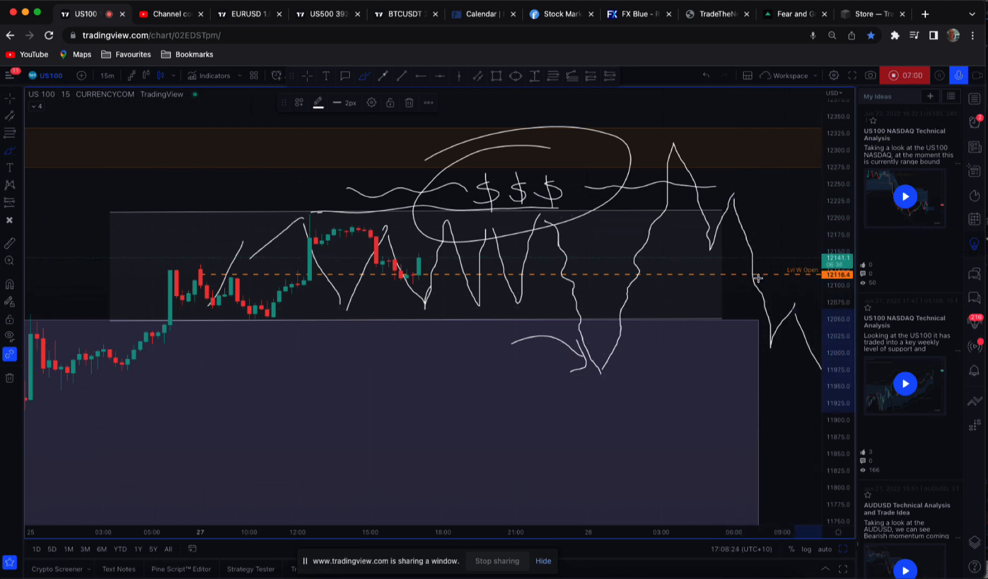
mouse_move(705, 259)
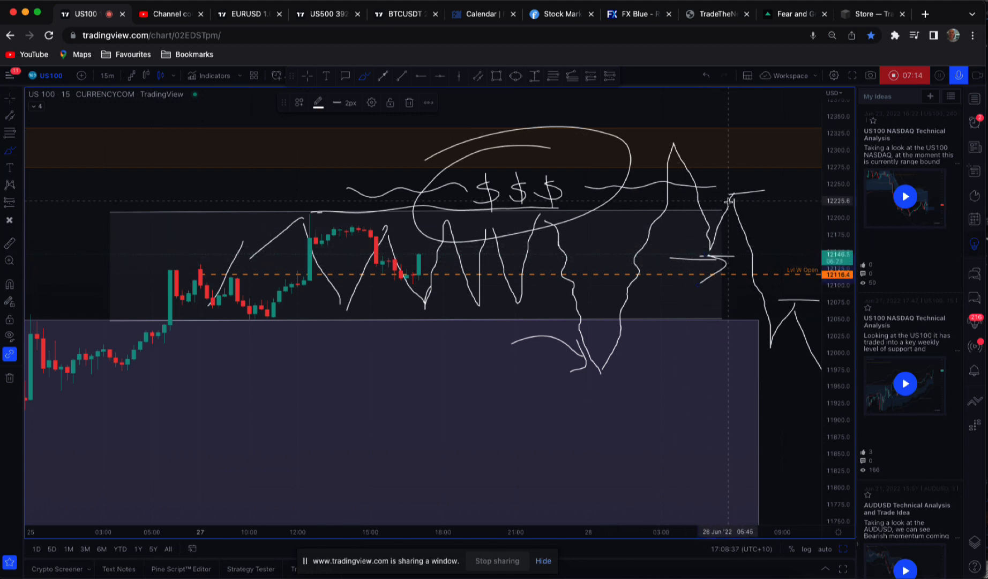
mouse_move(694, 187)
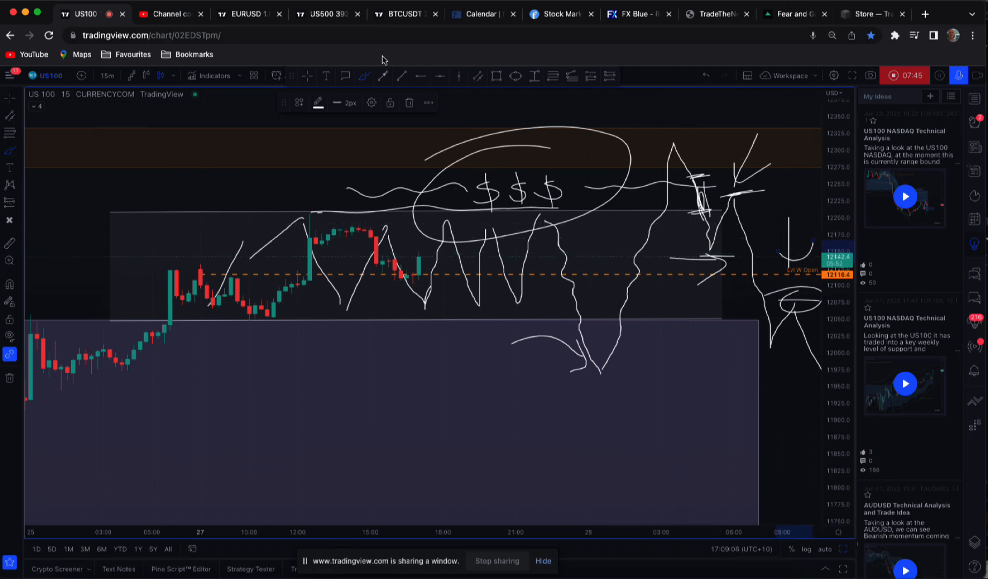
mouse_move(705, 240)
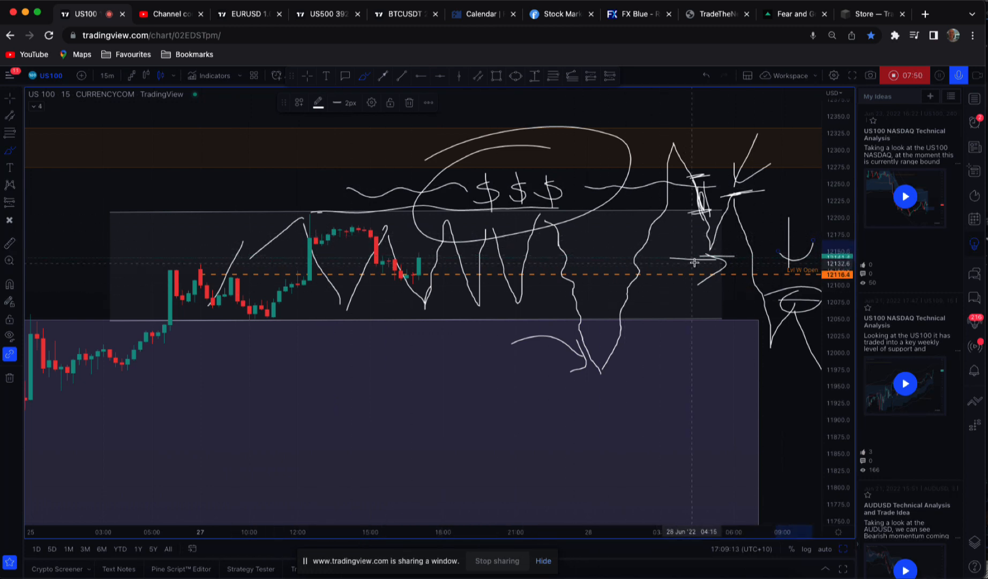
mouse_move(566, 327)
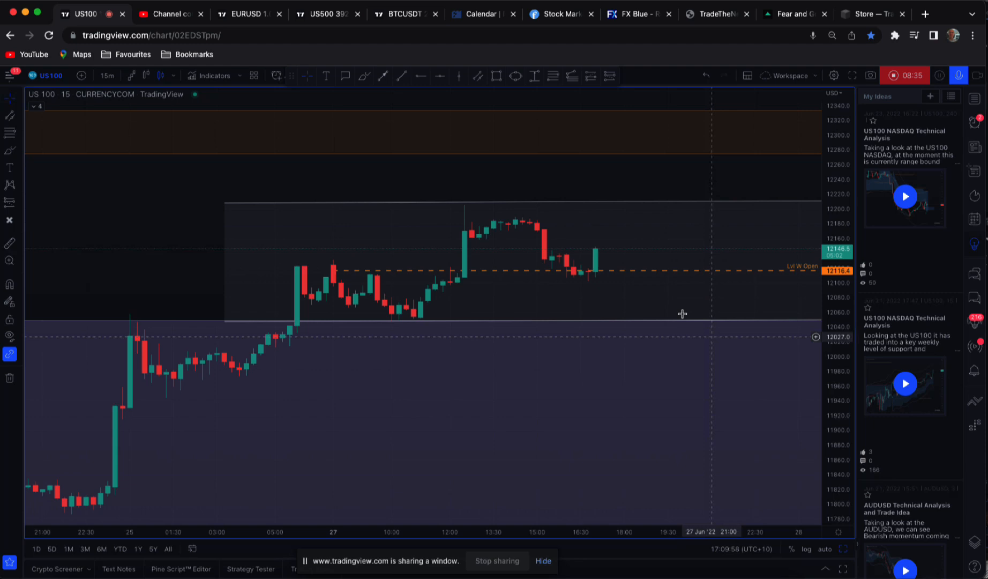
mouse_move(698, 178)
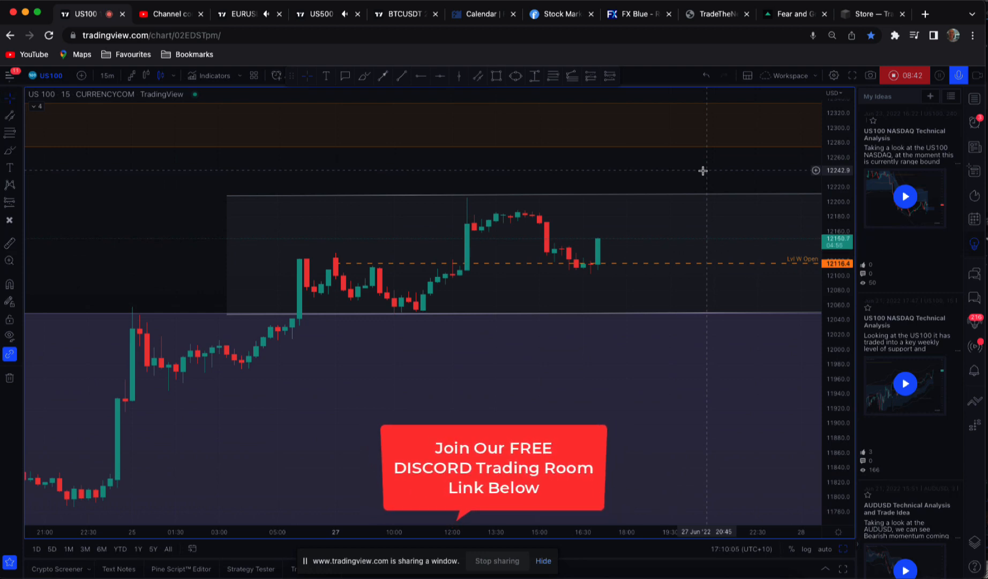
mouse_move(699, 172)
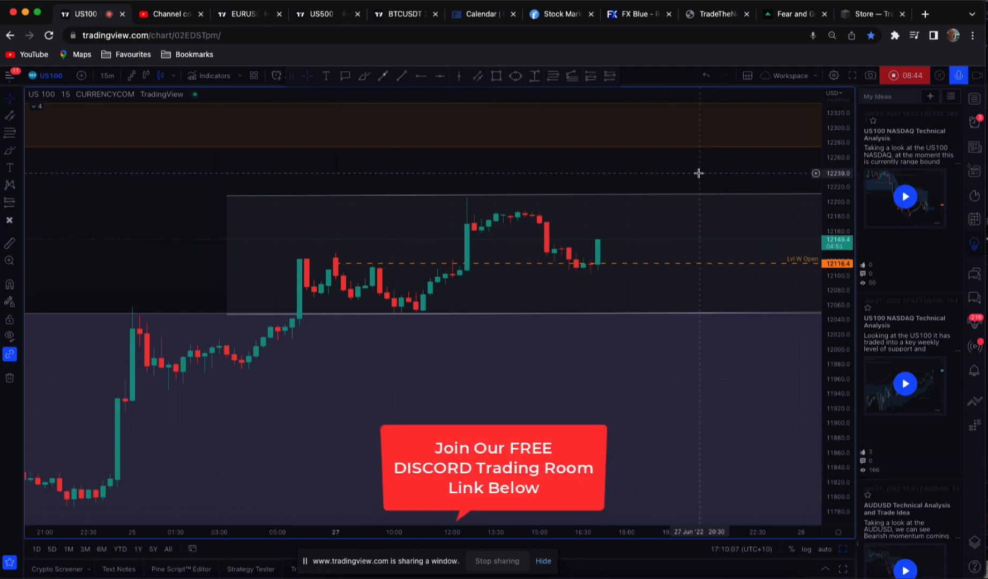